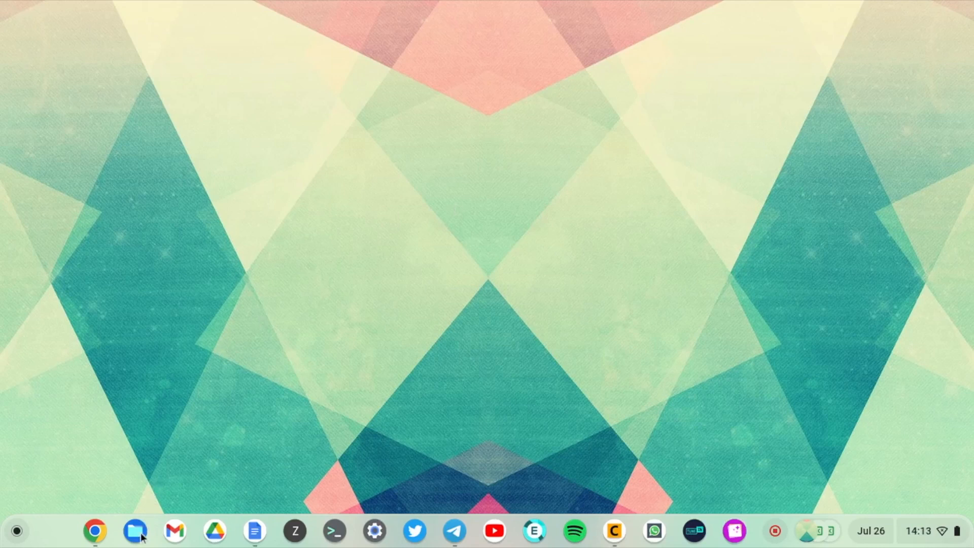
Launch the Files app from the shelf and select the SD Card location
{"action": "left_click", "coordinate": [134, 530]}
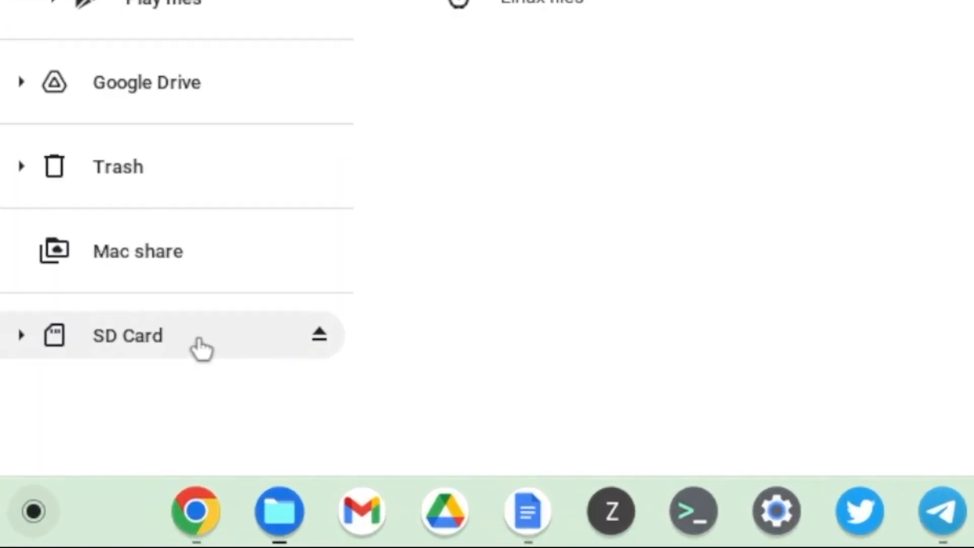
{"action": "left_click", "coordinate": [127, 335]}
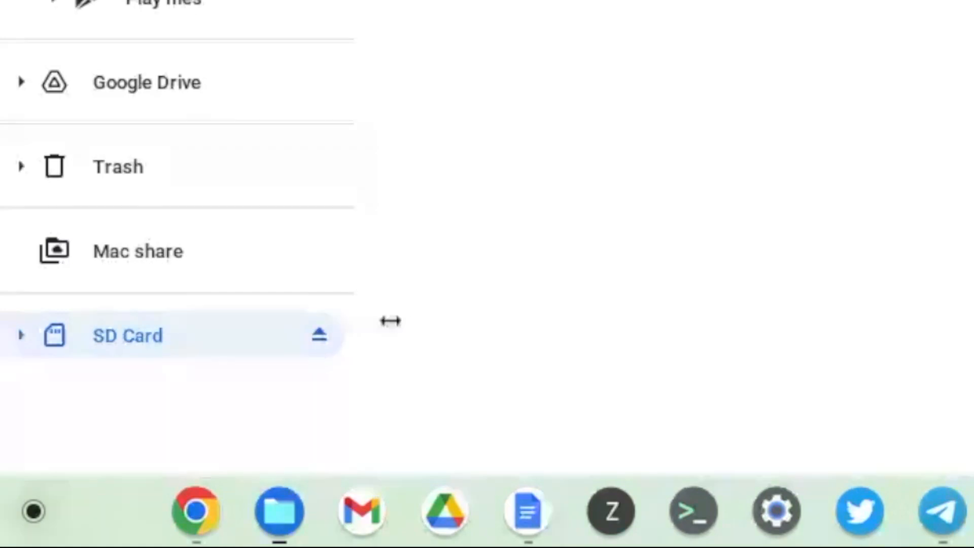
{"action": "mouse_move", "coordinate": [457, 330]}
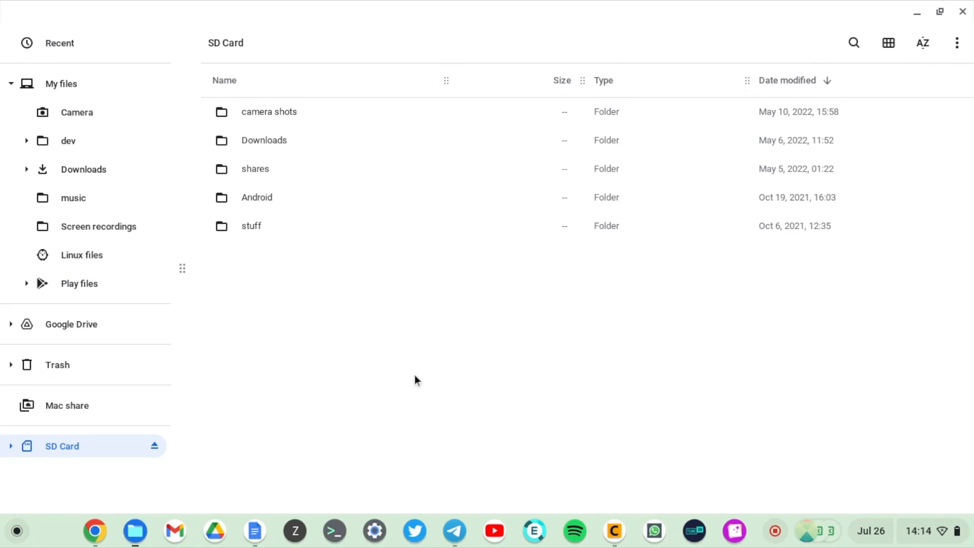
{"action": "mouse_move", "coordinate": [946, 227]}
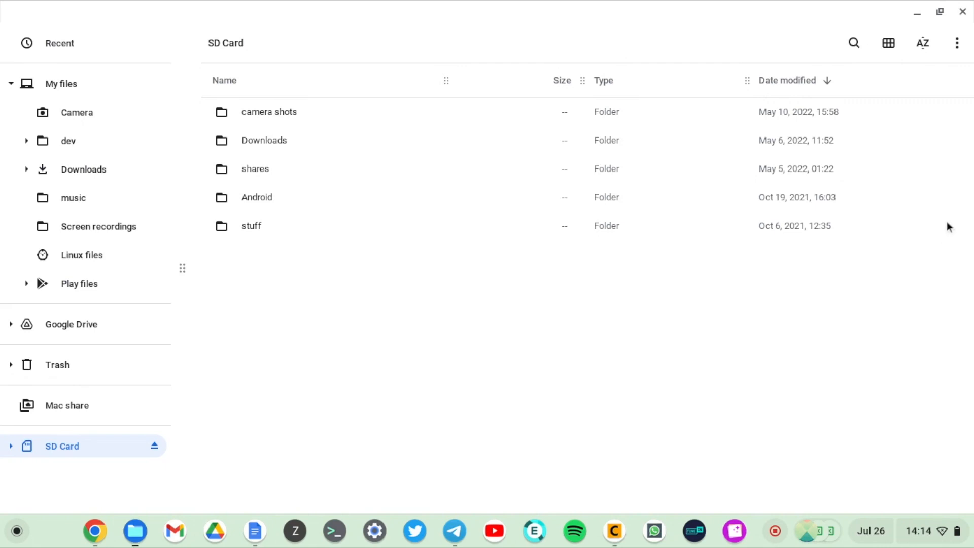
{"action": "mouse_move", "coordinate": [969, 99]}
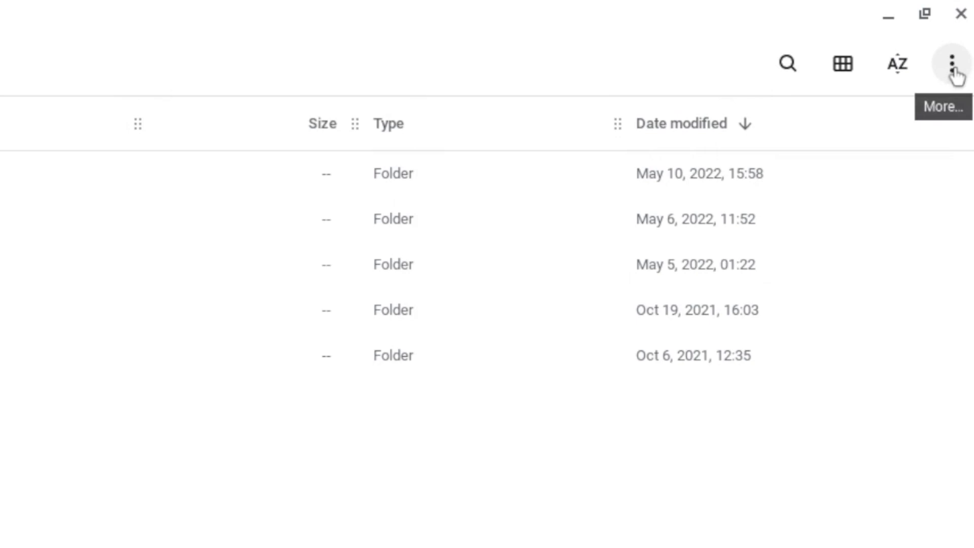
{"action": "left_click", "coordinate": [951, 63]}
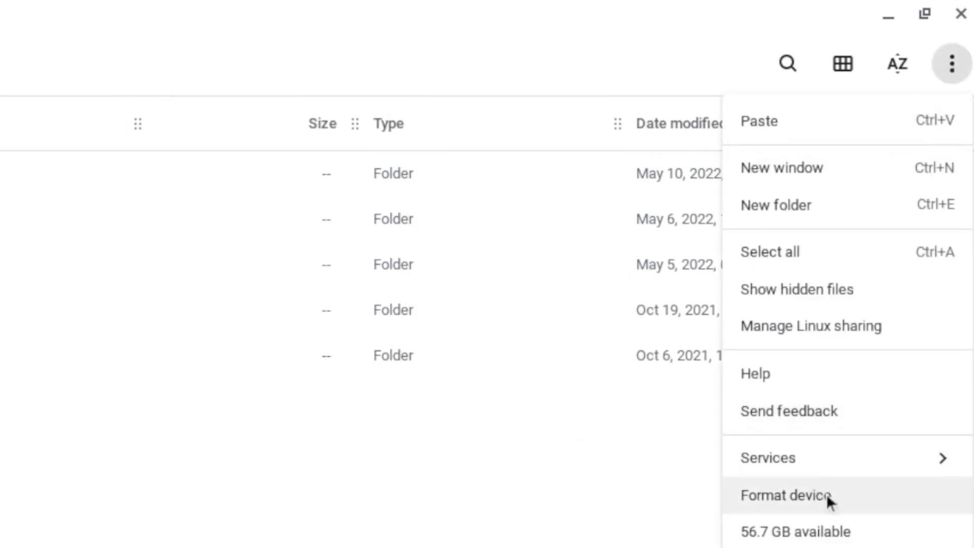
{"action": "left_click", "coordinate": [783, 495]}
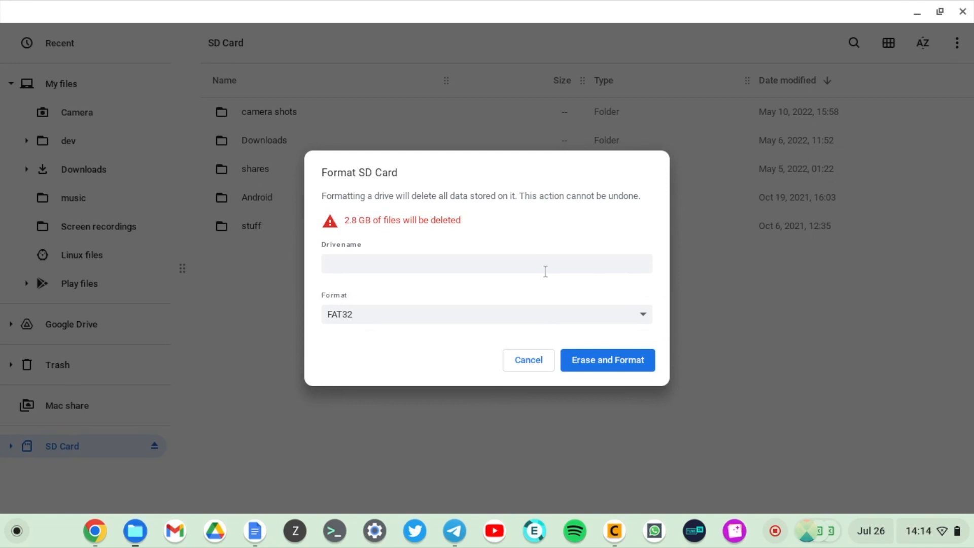
{"action": "left_click", "coordinate": [486, 262]}
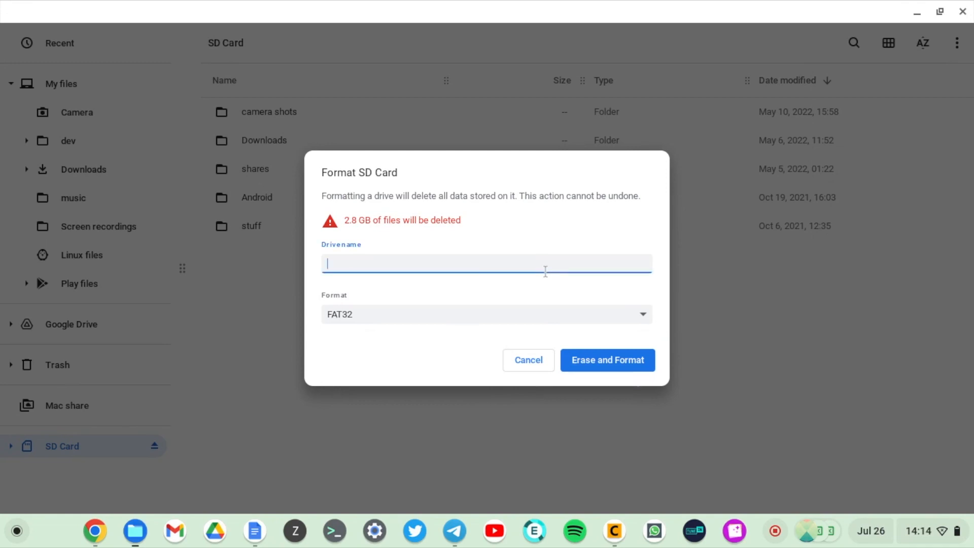
{"action": "mouse_move", "coordinate": [545, 276]}
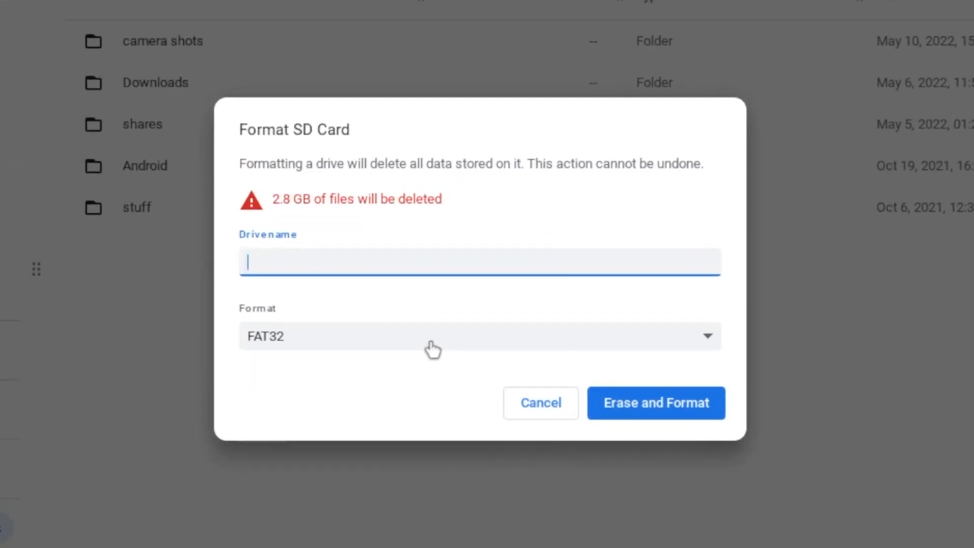
{"action": "left_click", "coordinate": [479, 335]}
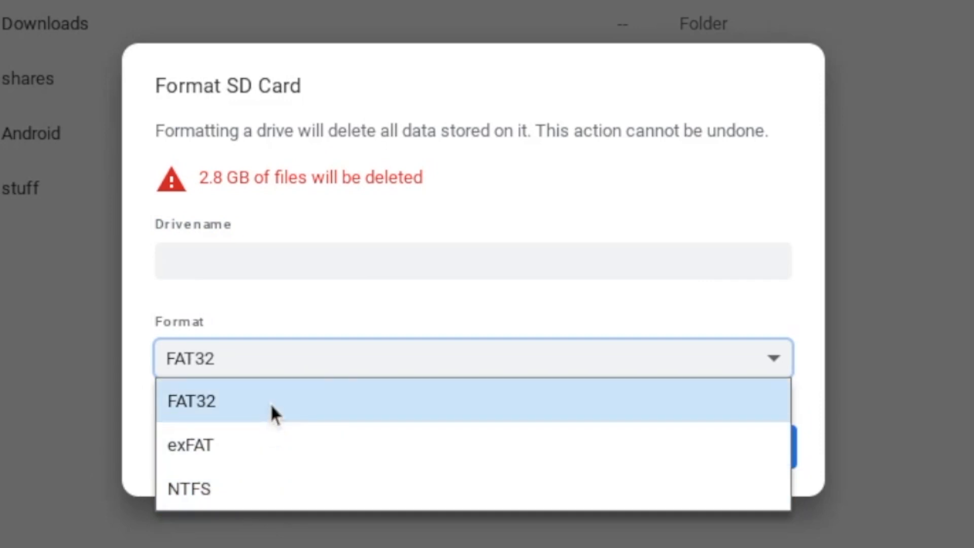
{"action": "mouse_move", "coordinate": [317, 385]}
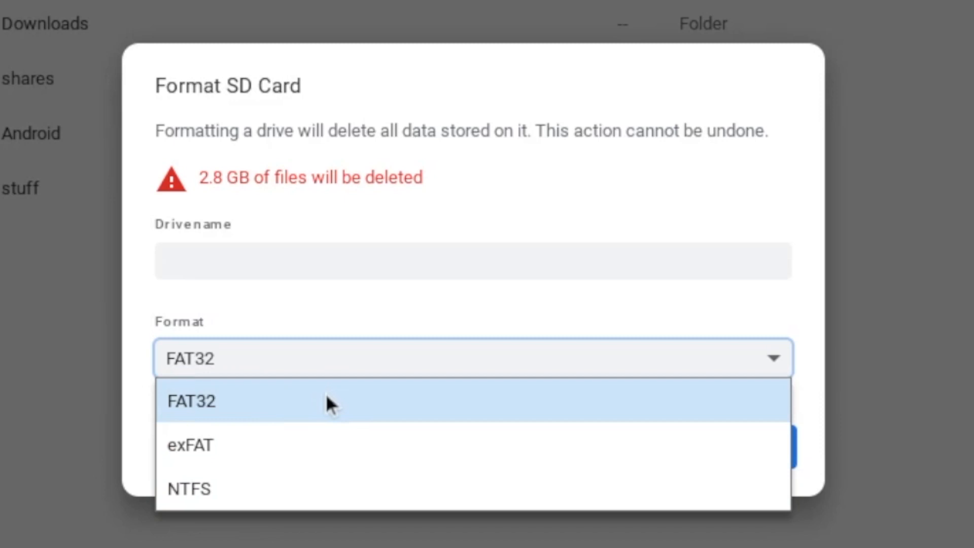
{"action": "mouse_move", "coordinate": [323, 445]}
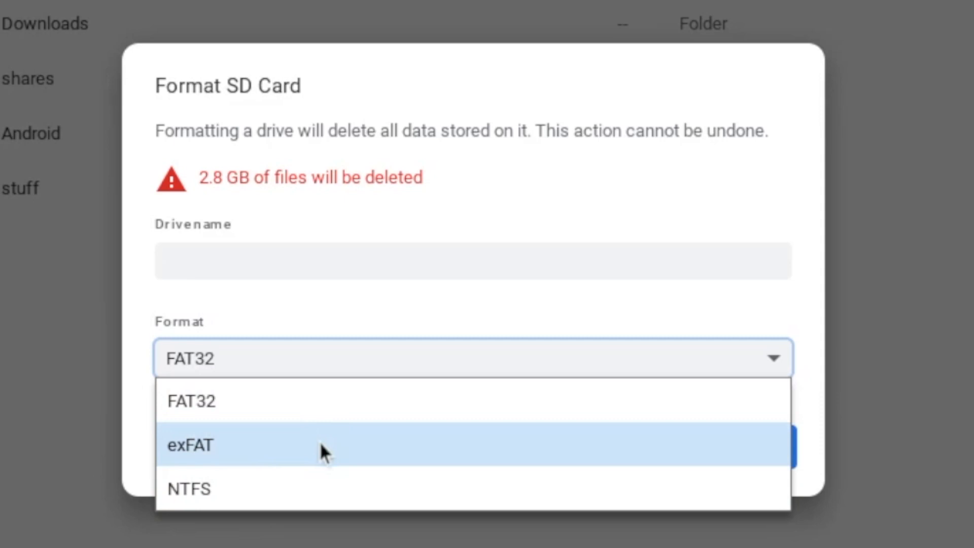
{"action": "mouse_move", "coordinate": [351, 416]}
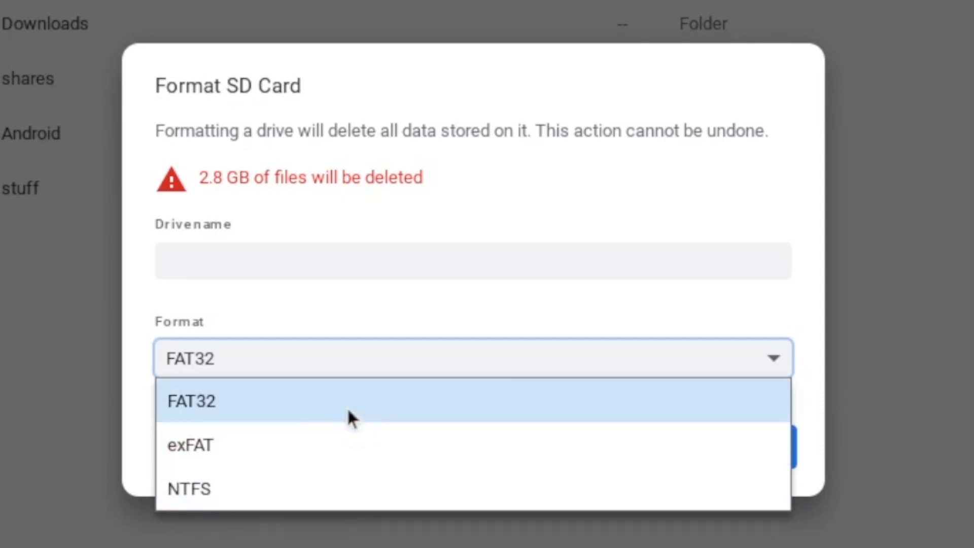
{"action": "left_click", "coordinate": [191, 400]}
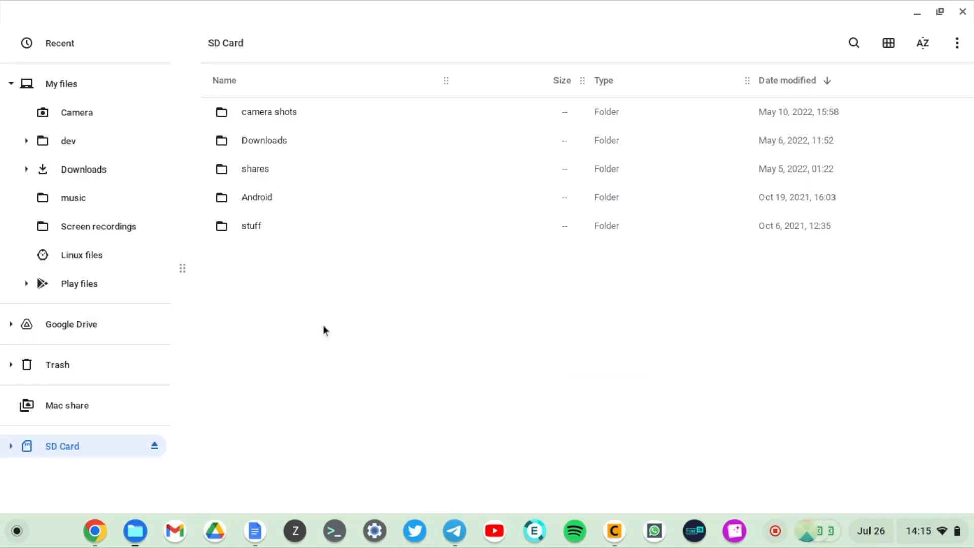
{"action": "mouse_move", "coordinate": [303, 345]}
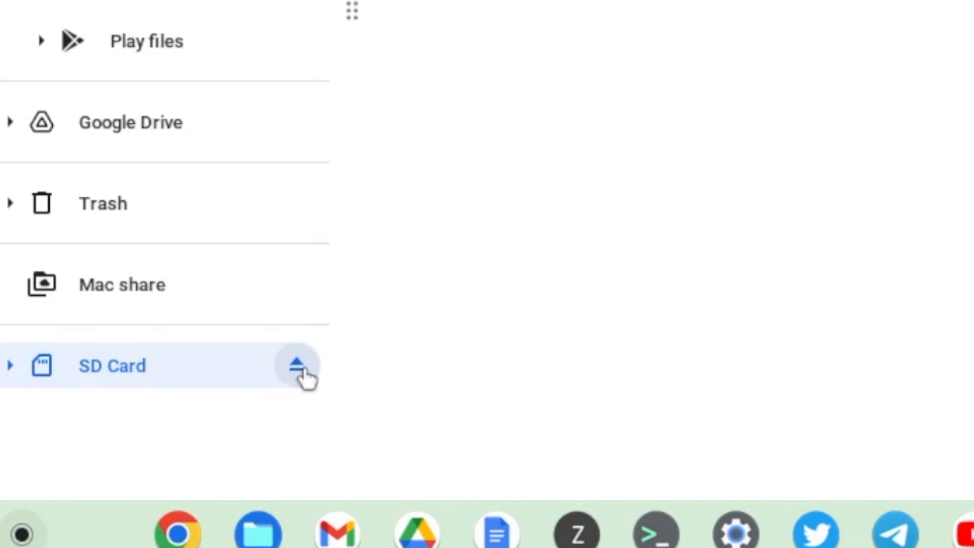
Eject the SD Card, then reopen Files from the 'Removable device detected' notification
{"action": "left_click", "coordinate": [296, 365]}
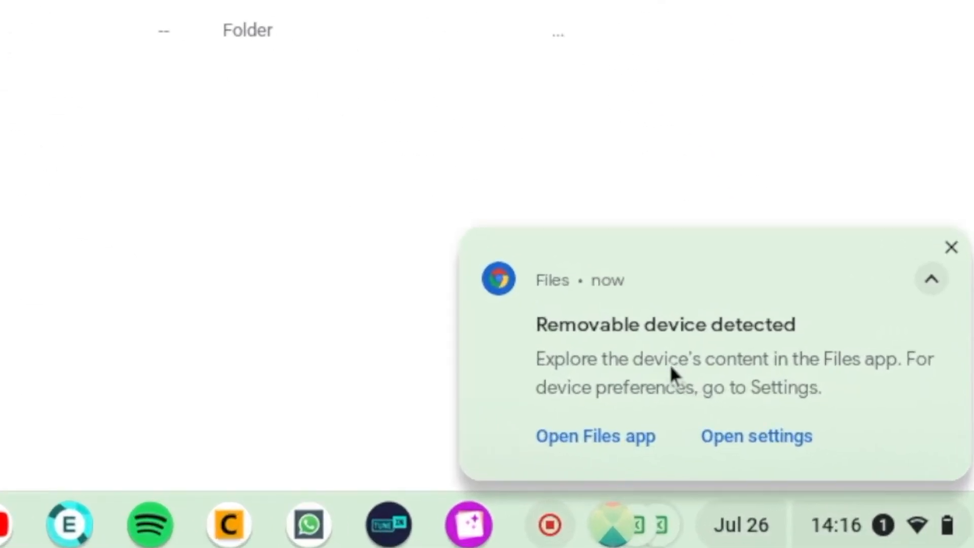
{"action": "mouse_move", "coordinate": [745, 366]}
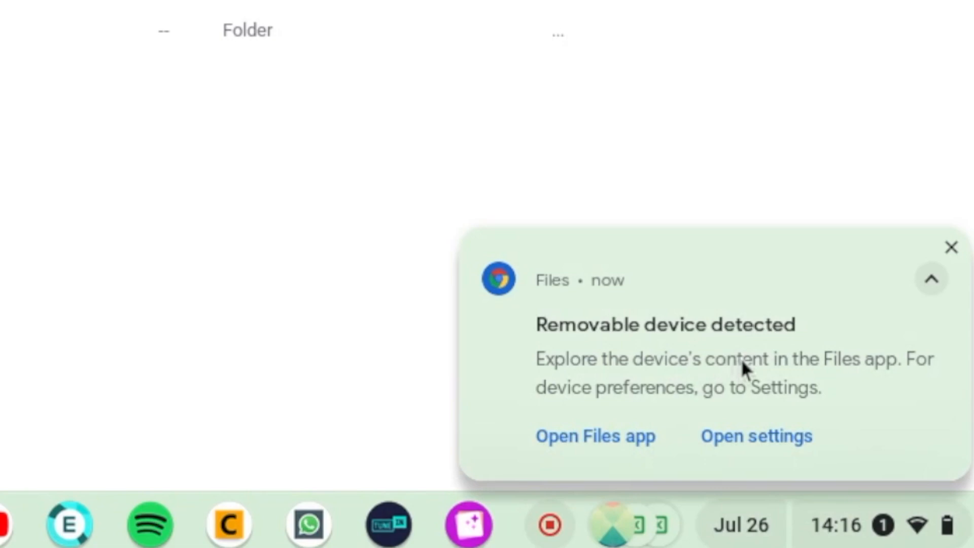
{"action": "mouse_move", "coordinate": [676, 417]}
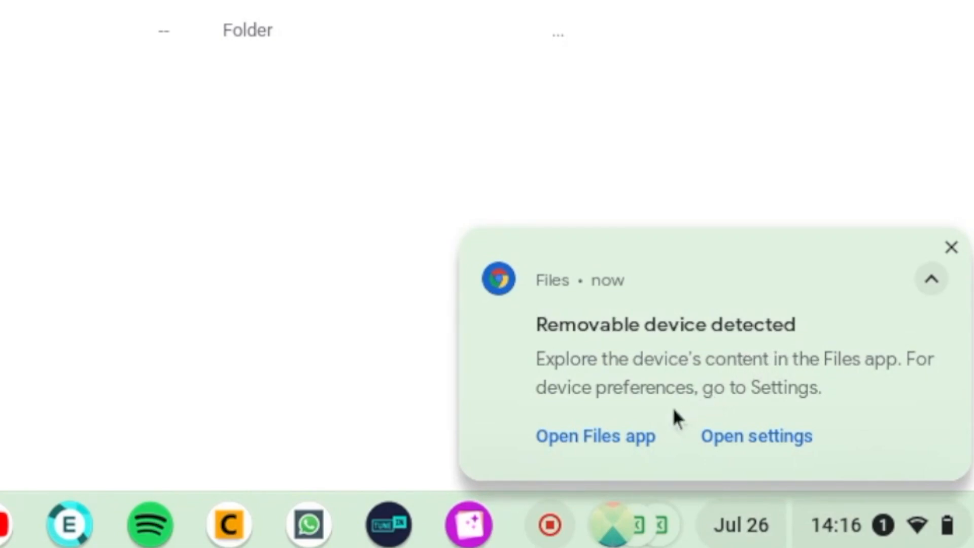
{"action": "left_click", "coordinate": [593, 435]}
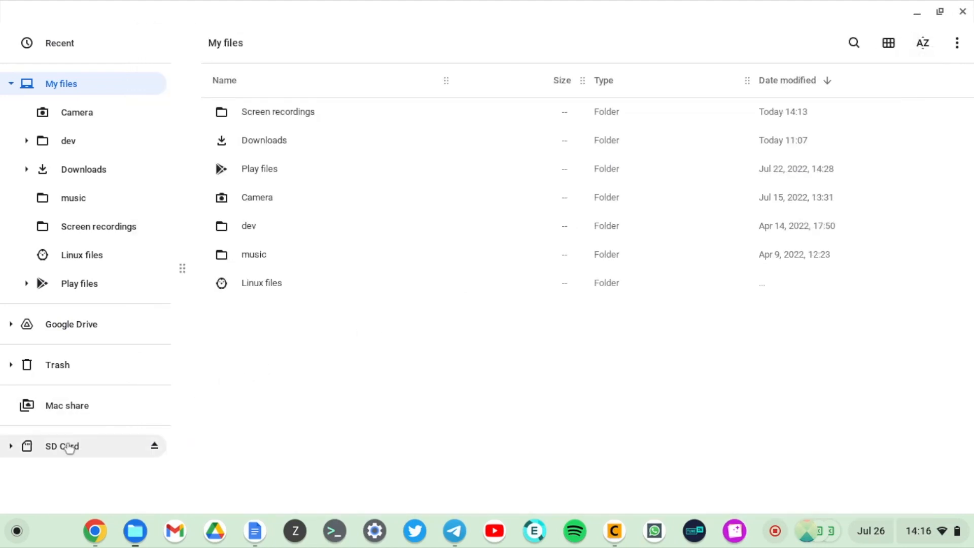
Select the SD Card in the sidebar, then restore and re-maximize the Files window
{"action": "left_click", "coordinate": [61, 446]}
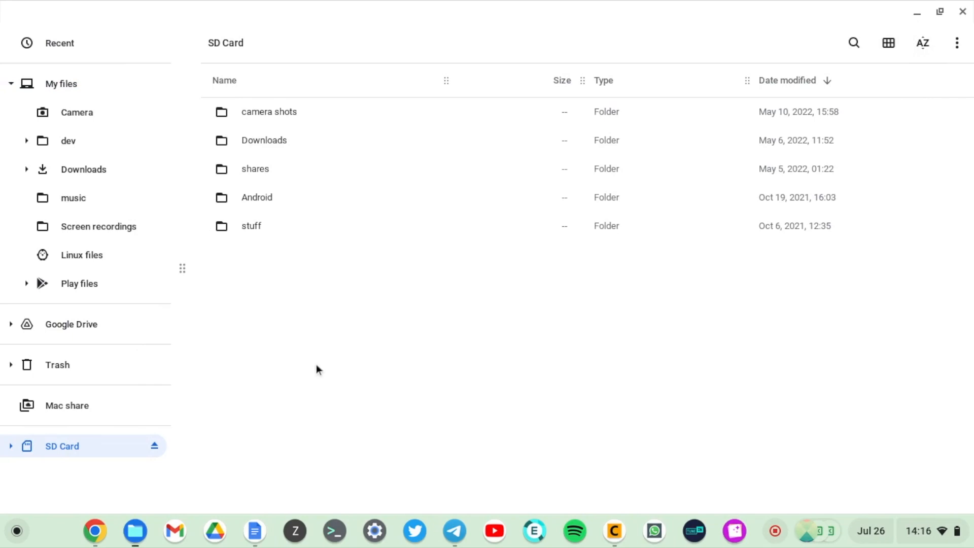
{"action": "mouse_move", "coordinate": [283, 113]}
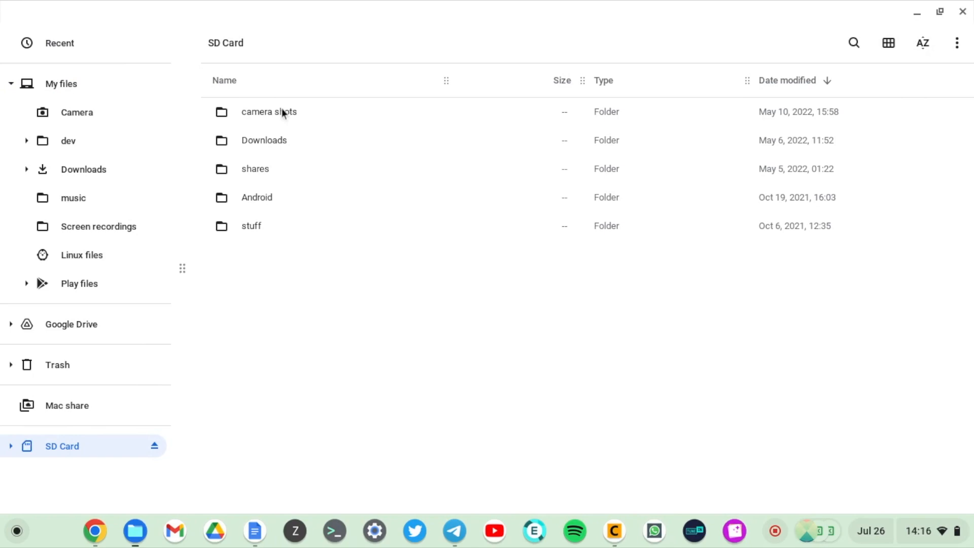
{"action": "mouse_move", "coordinate": [290, 160]}
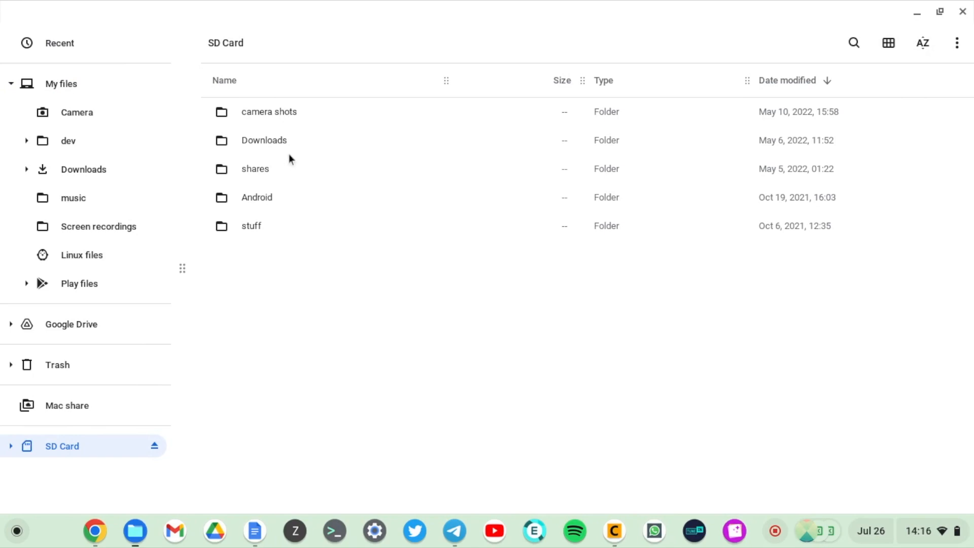
{"action": "mouse_move", "coordinate": [286, 149]}
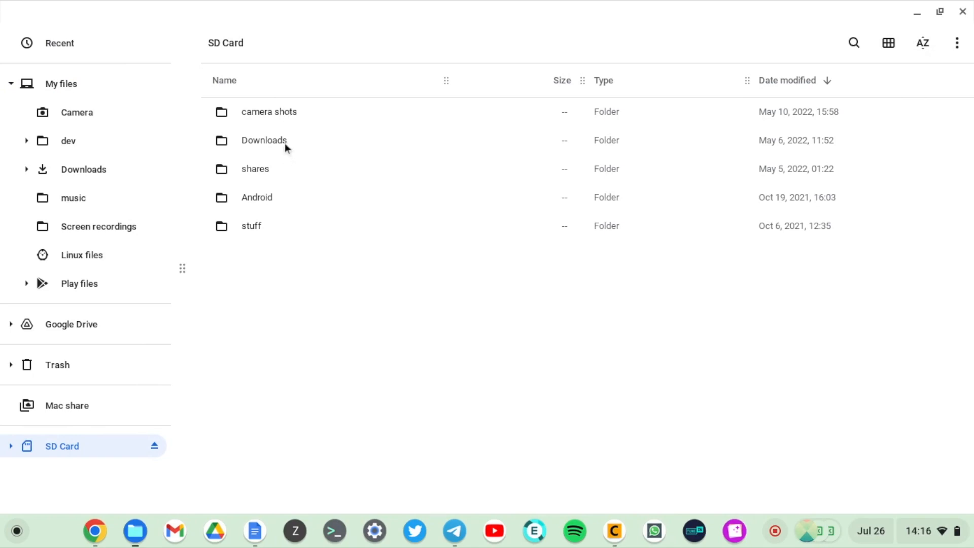
{"action": "mouse_move", "coordinate": [323, 190]}
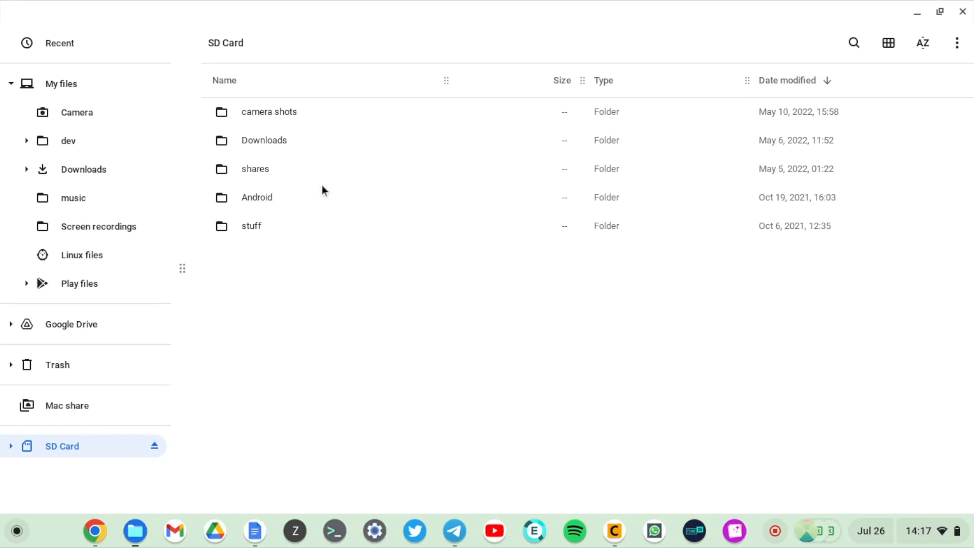
{"action": "mouse_move", "coordinate": [296, 219]}
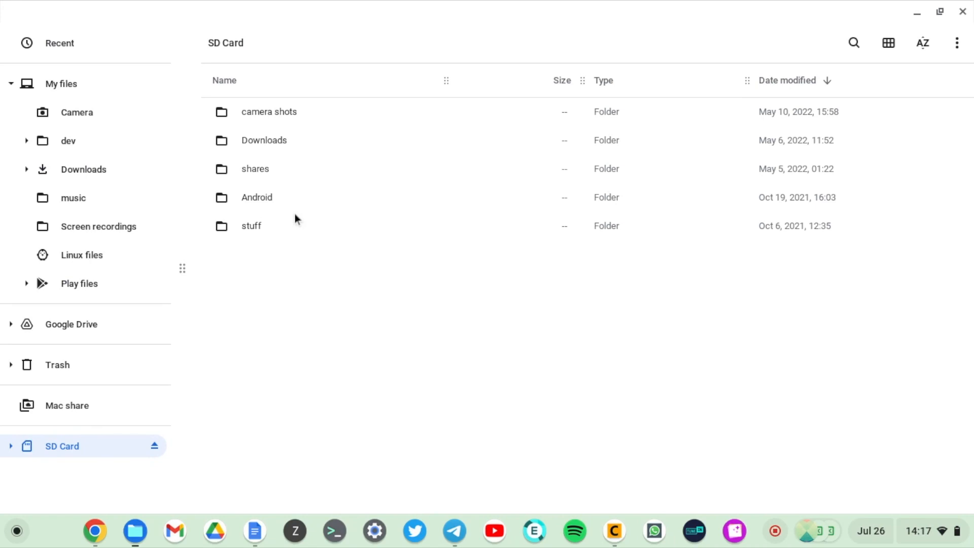
{"action": "mouse_move", "coordinate": [940, 11]}
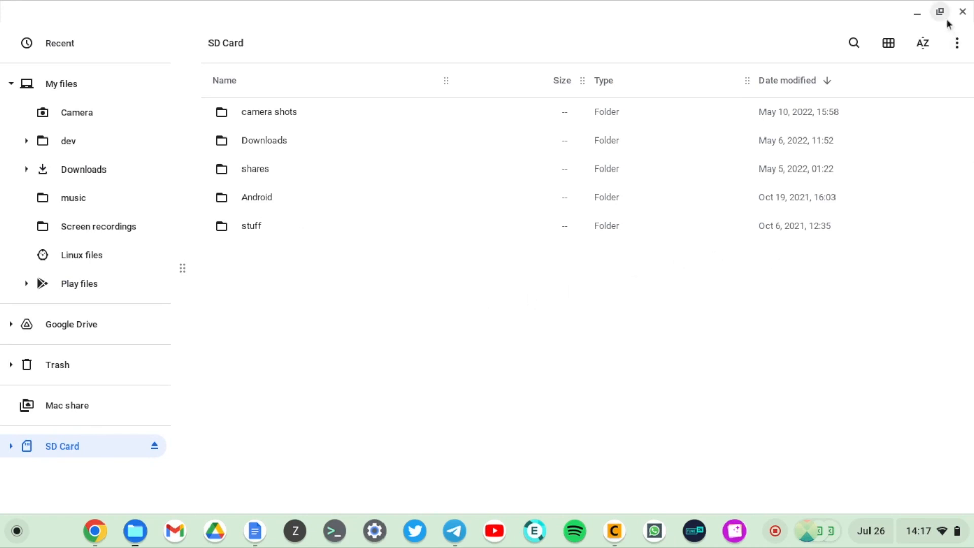
{"action": "left_click", "coordinate": [939, 11]}
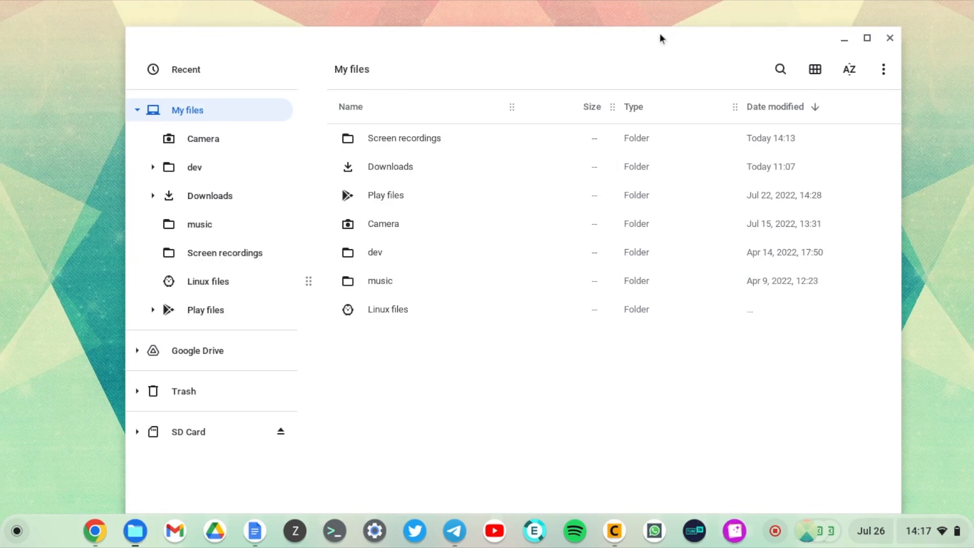
{"action": "left_click", "coordinate": [866, 38]}
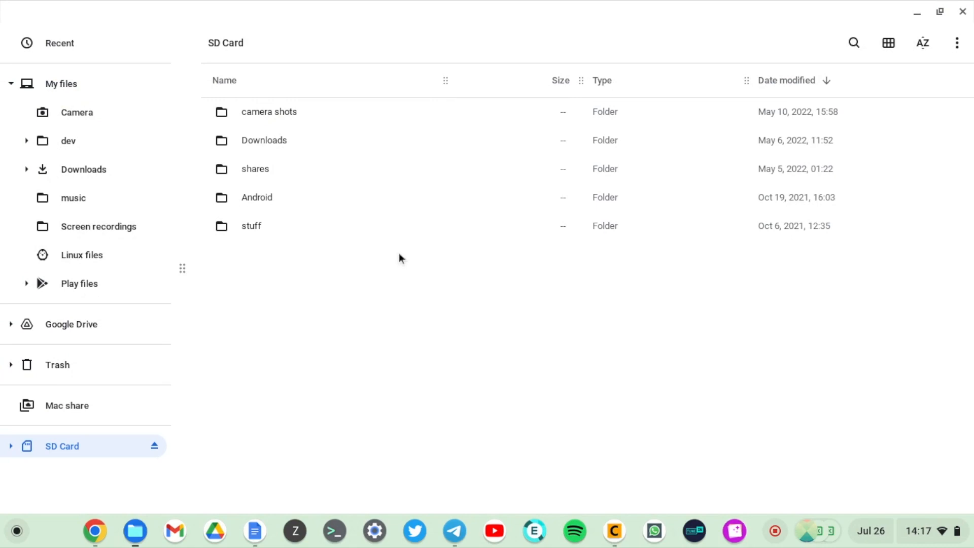
{"action": "double_click", "coordinate": [269, 112]}
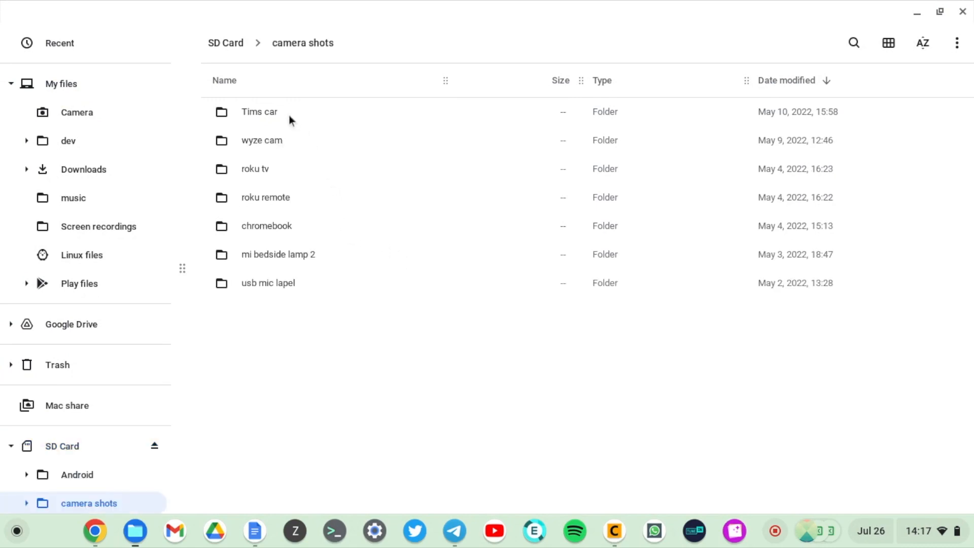
{"action": "mouse_move", "coordinate": [283, 143]}
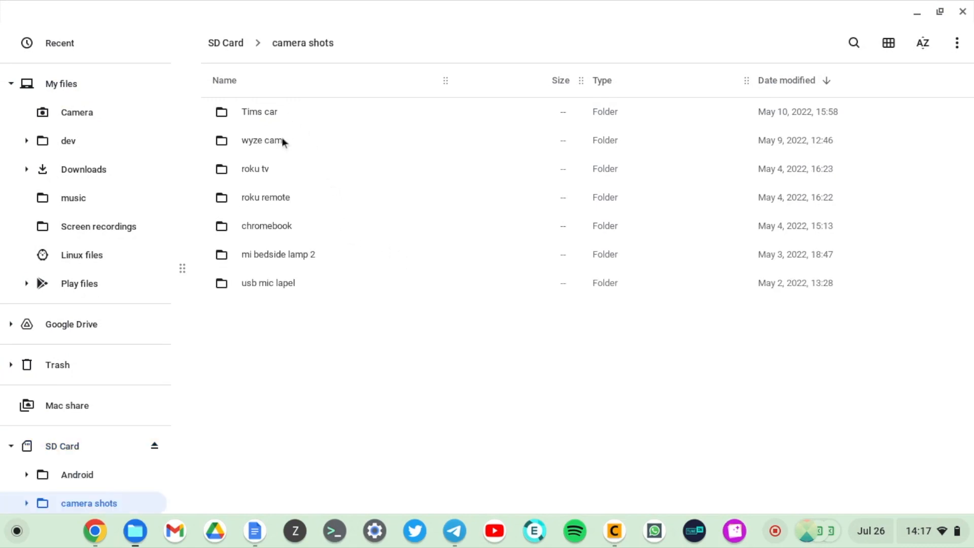
{"action": "double_click", "coordinate": [263, 140]}
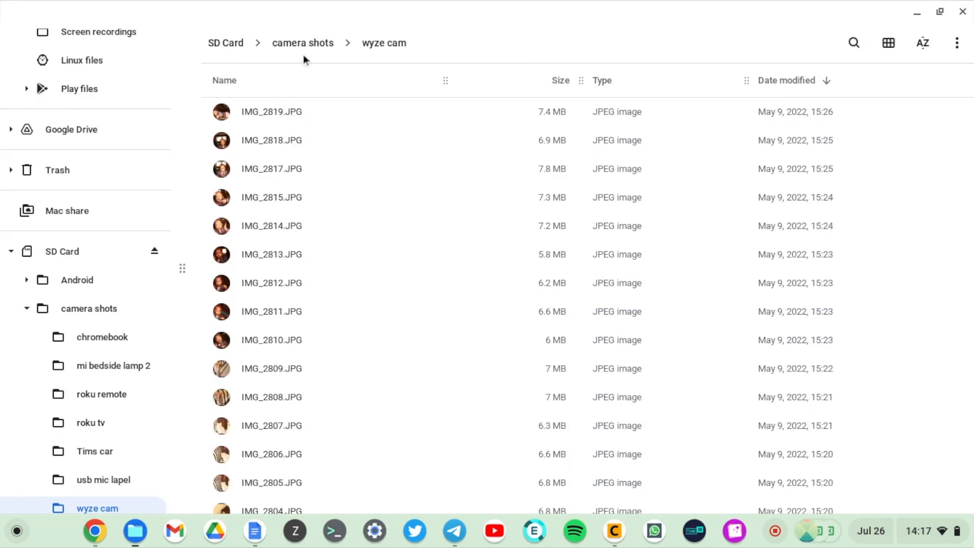
{"action": "left_click", "coordinate": [303, 42]}
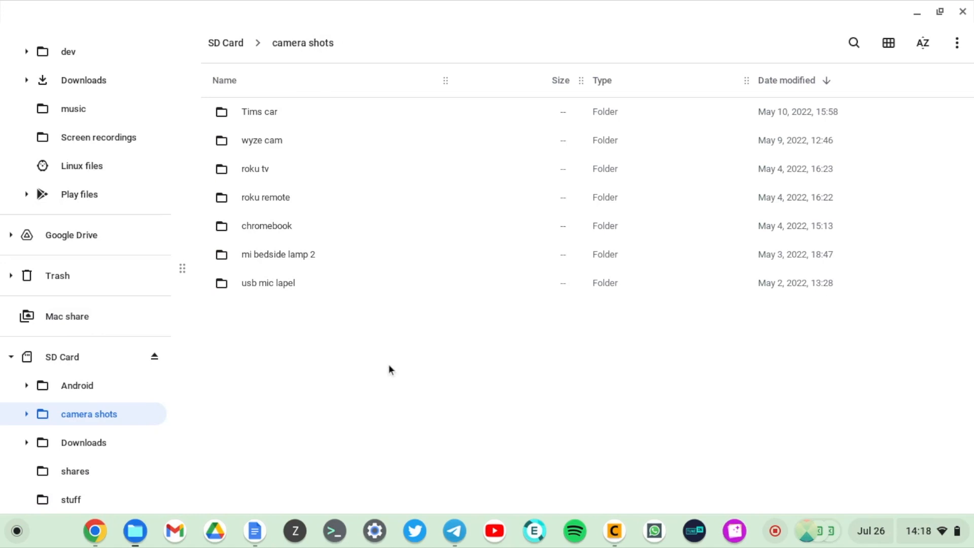
{"action": "left_click", "coordinate": [61, 356]}
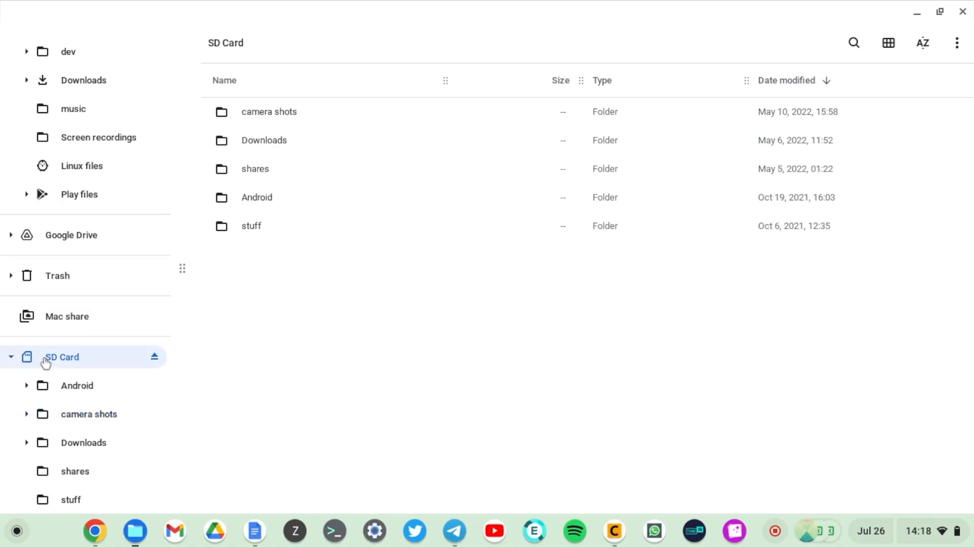
{"action": "mouse_move", "coordinate": [328, 365]}
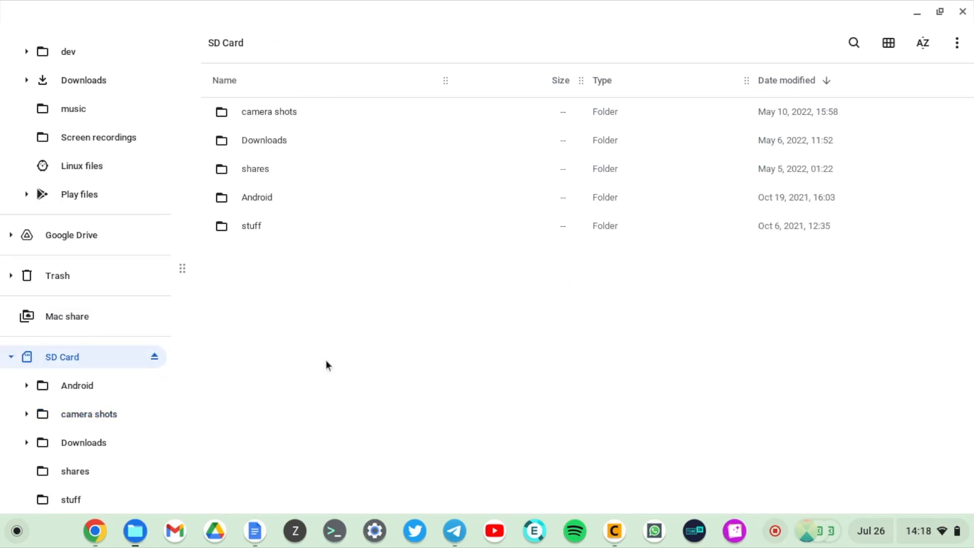